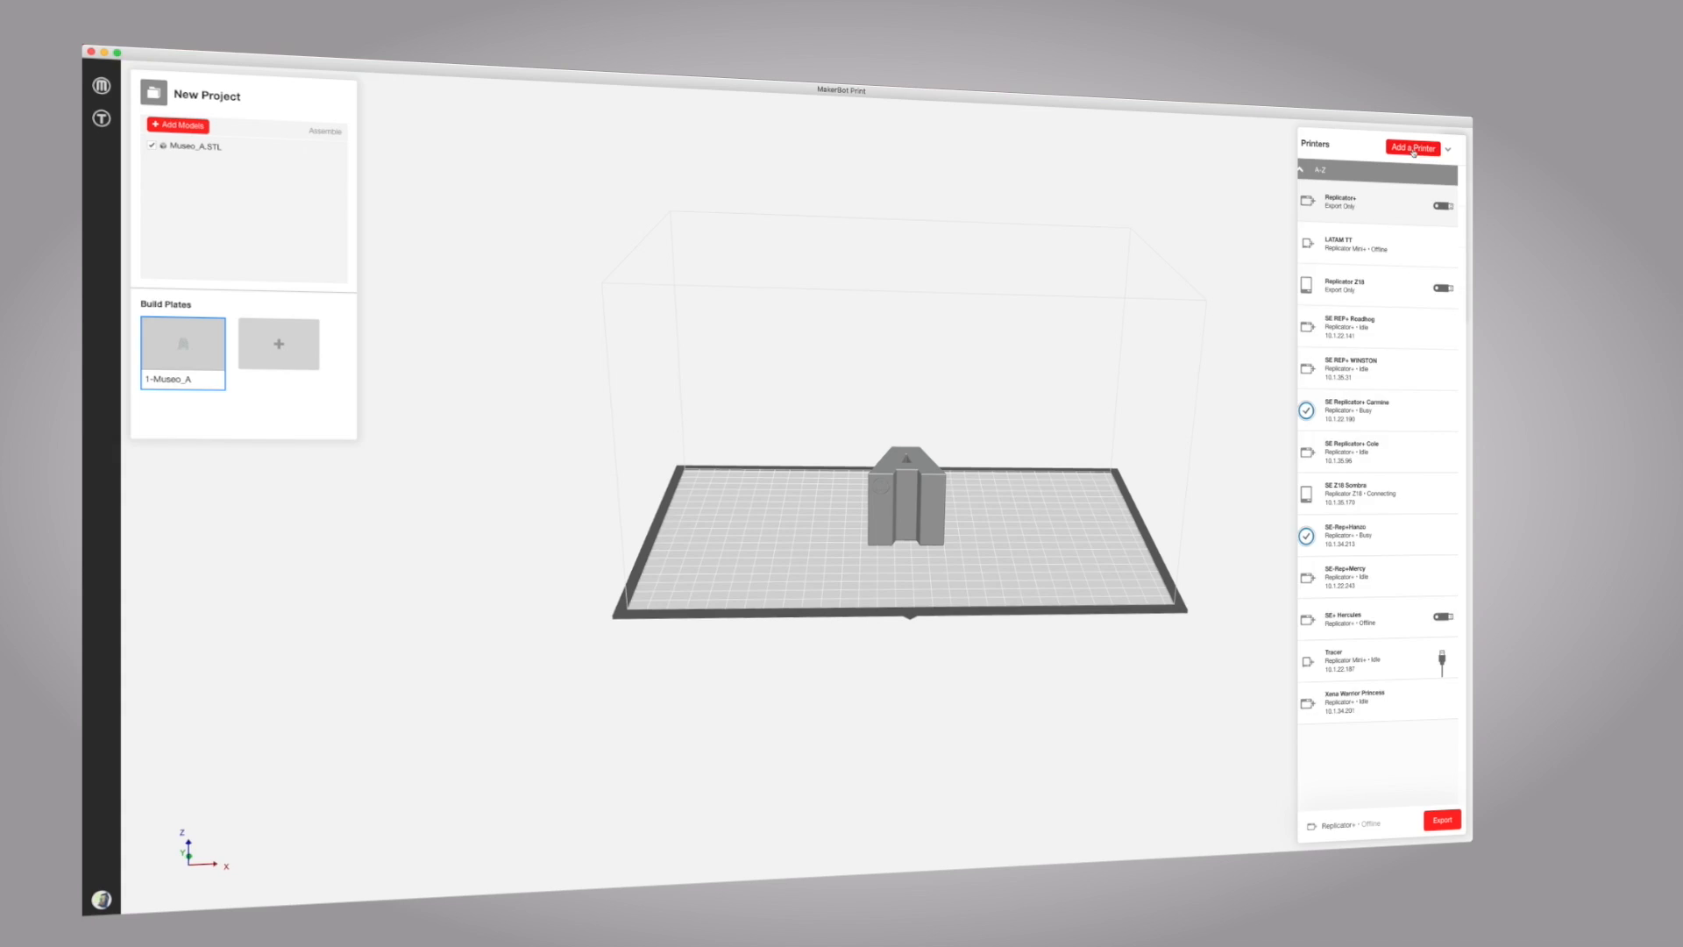
- Add an unconnected export-only printer and browse the MakerBot printer models list
{"action": "left_click", "coordinate": [1416, 148]}
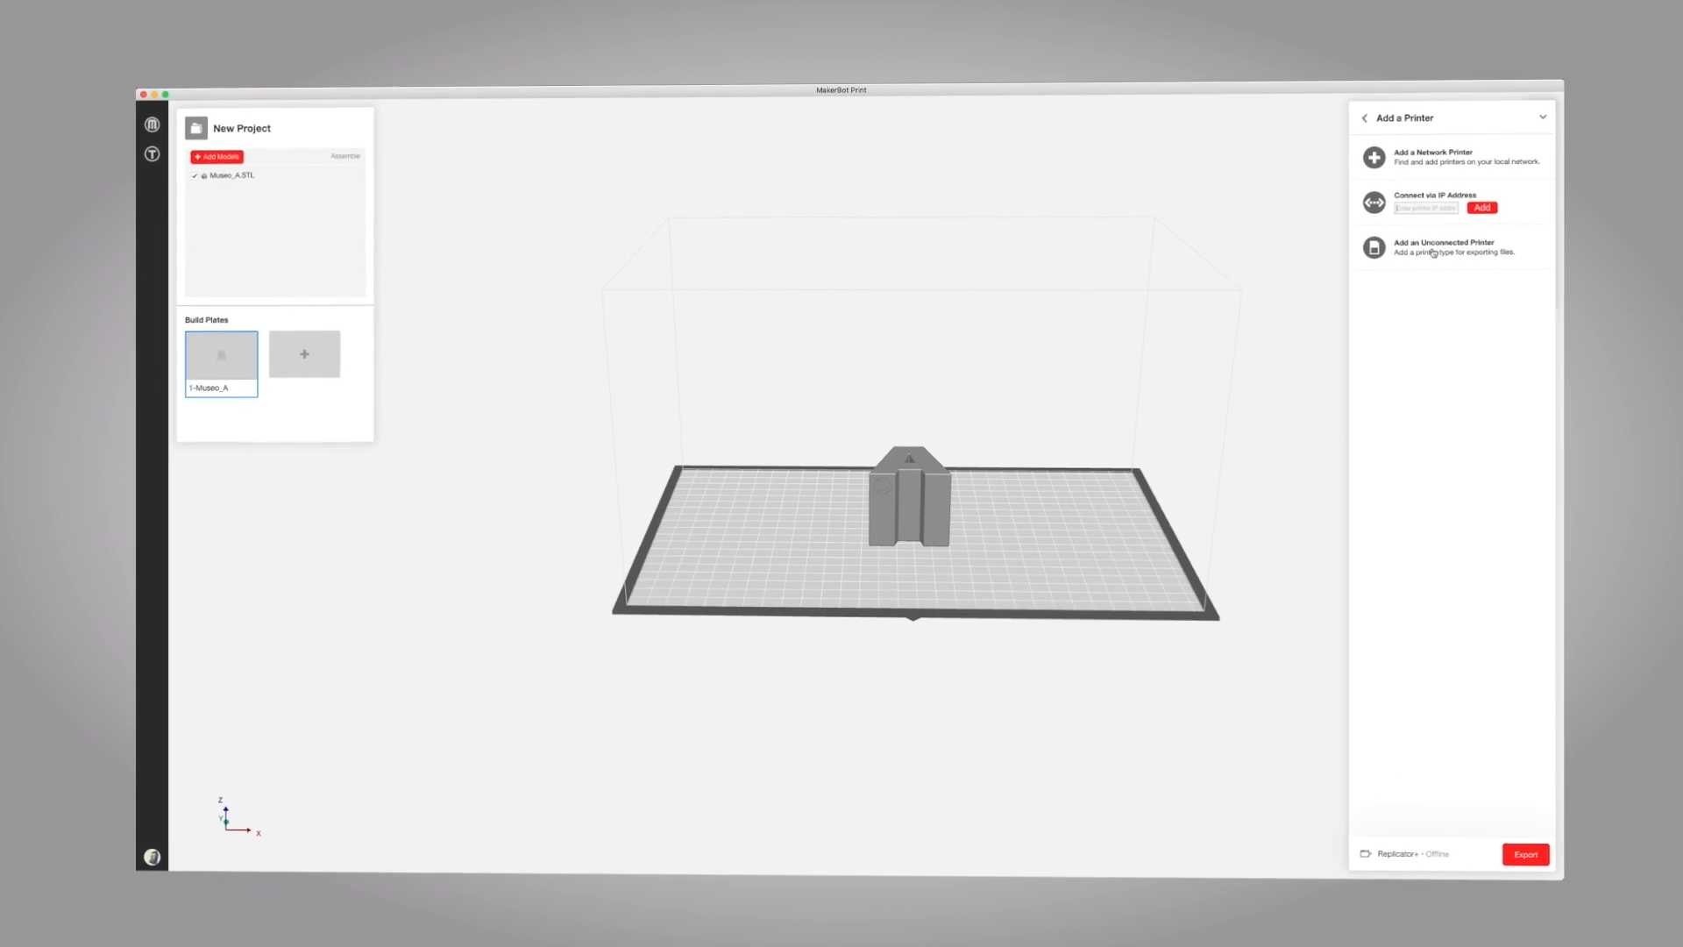
{"action": "left_click", "coordinate": [1441, 247]}
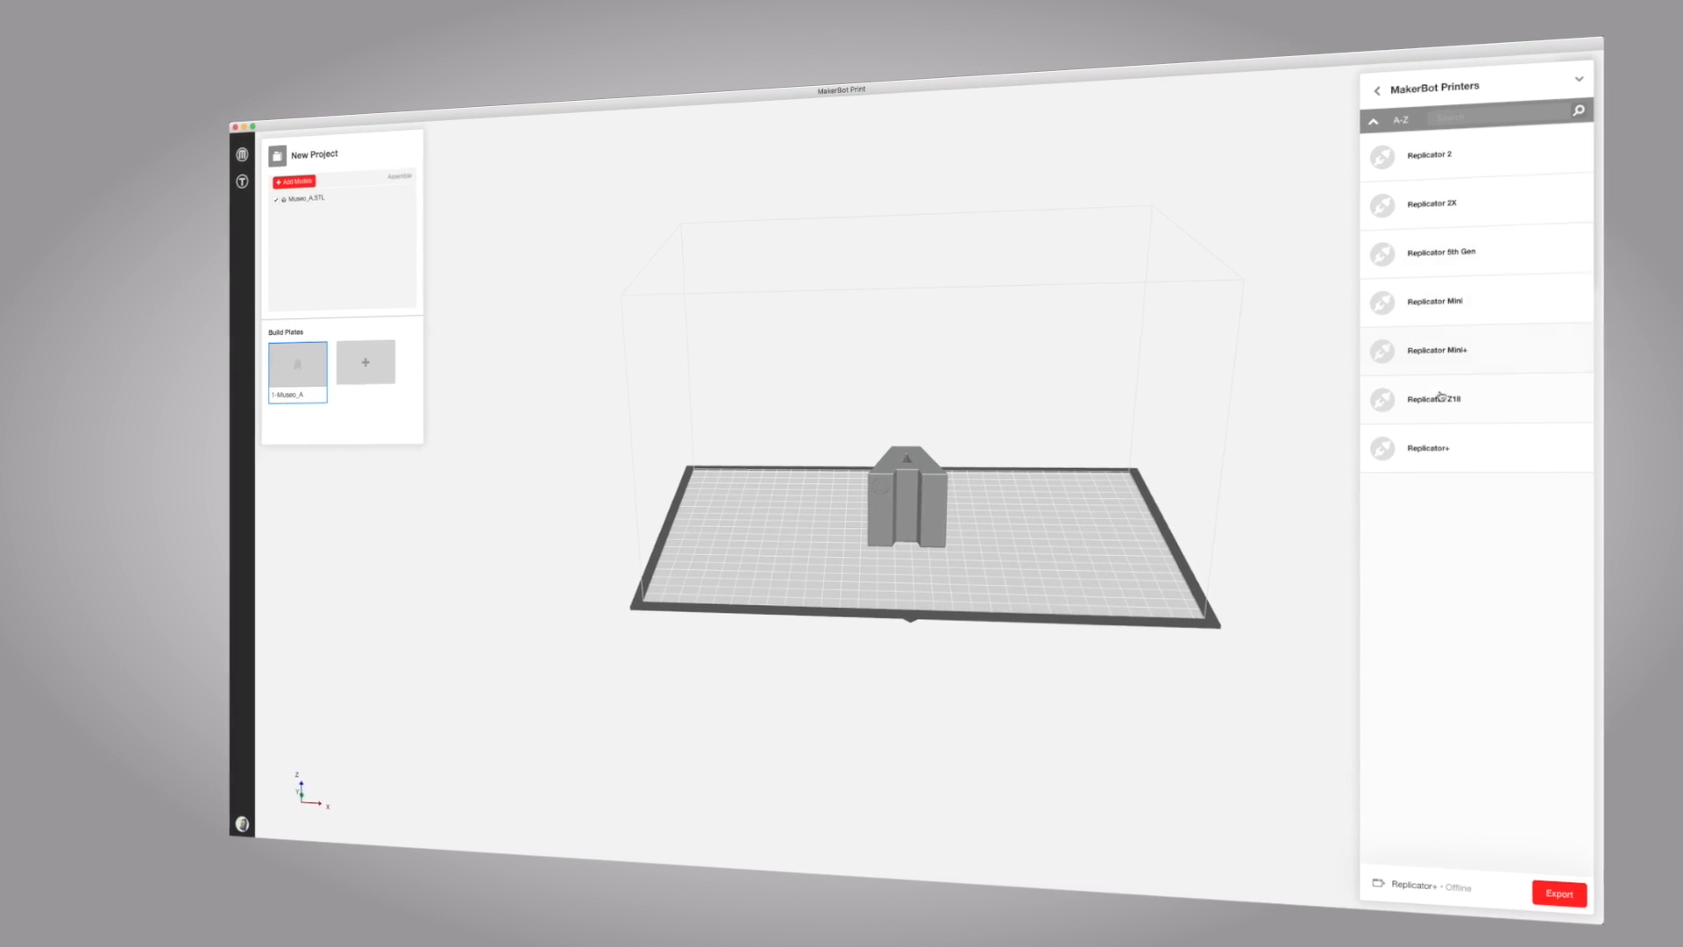
{"action": "left_click", "coordinate": [1375, 87]}
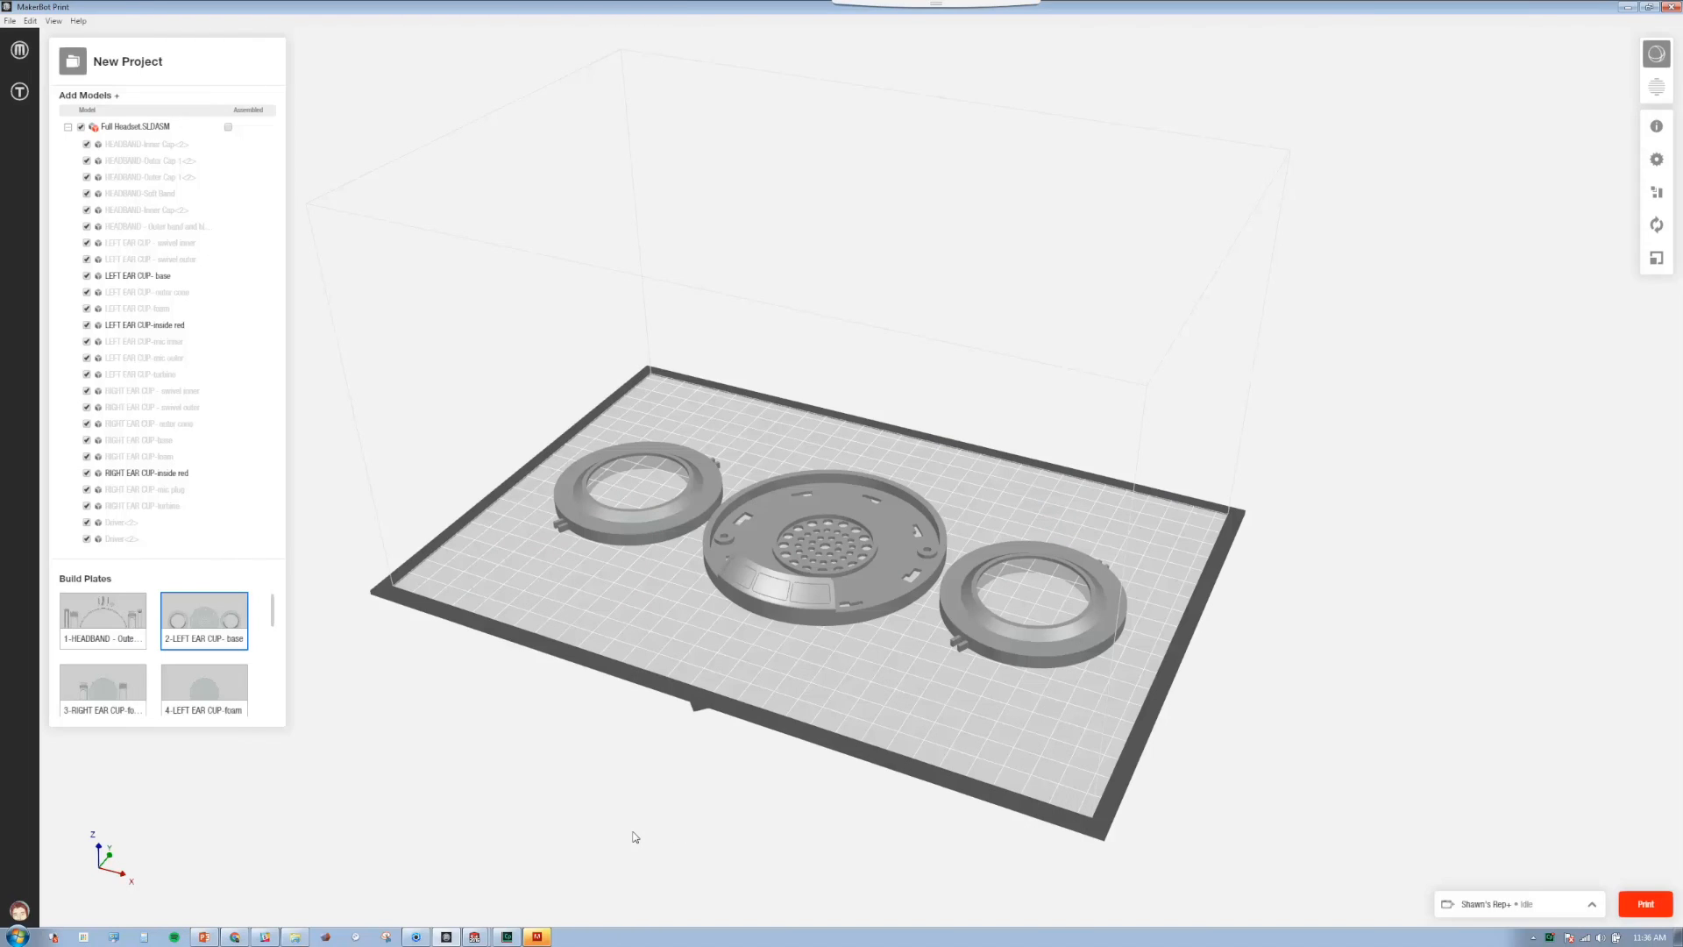
- Select the headband build plate and tick Assembled for Full Headset.SLDASM
{"action": "left_click", "coordinate": [103, 620]}
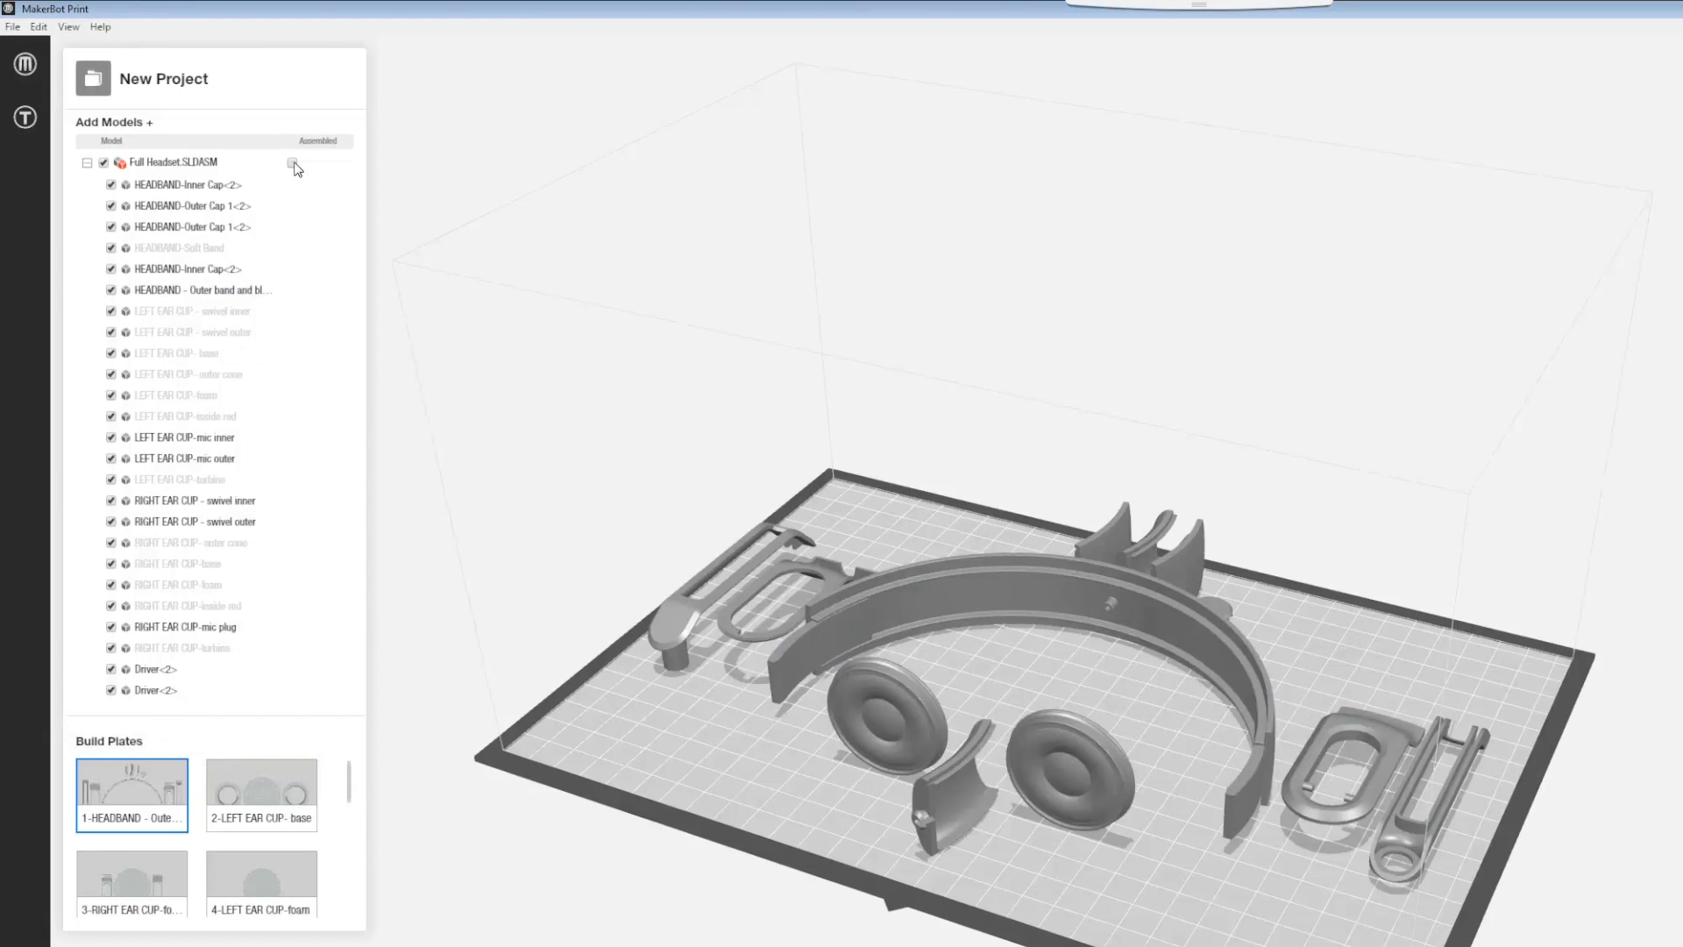
{"action": "left_click", "coordinate": [293, 164]}
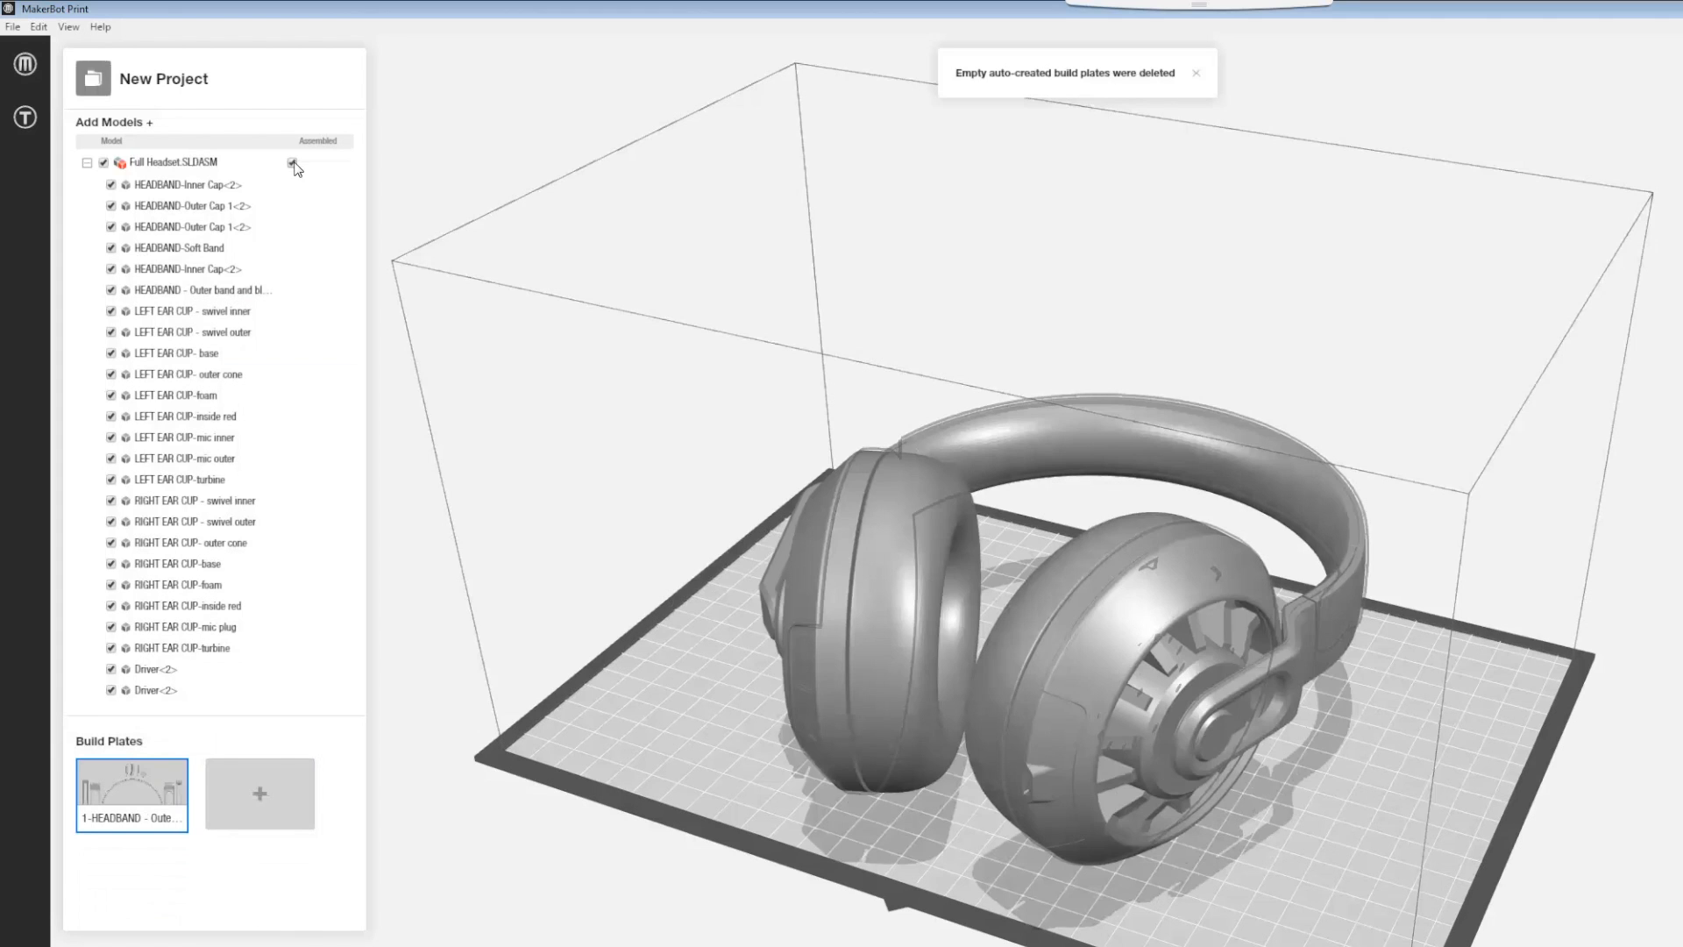
{"action": "left_click", "coordinate": [293, 162]}
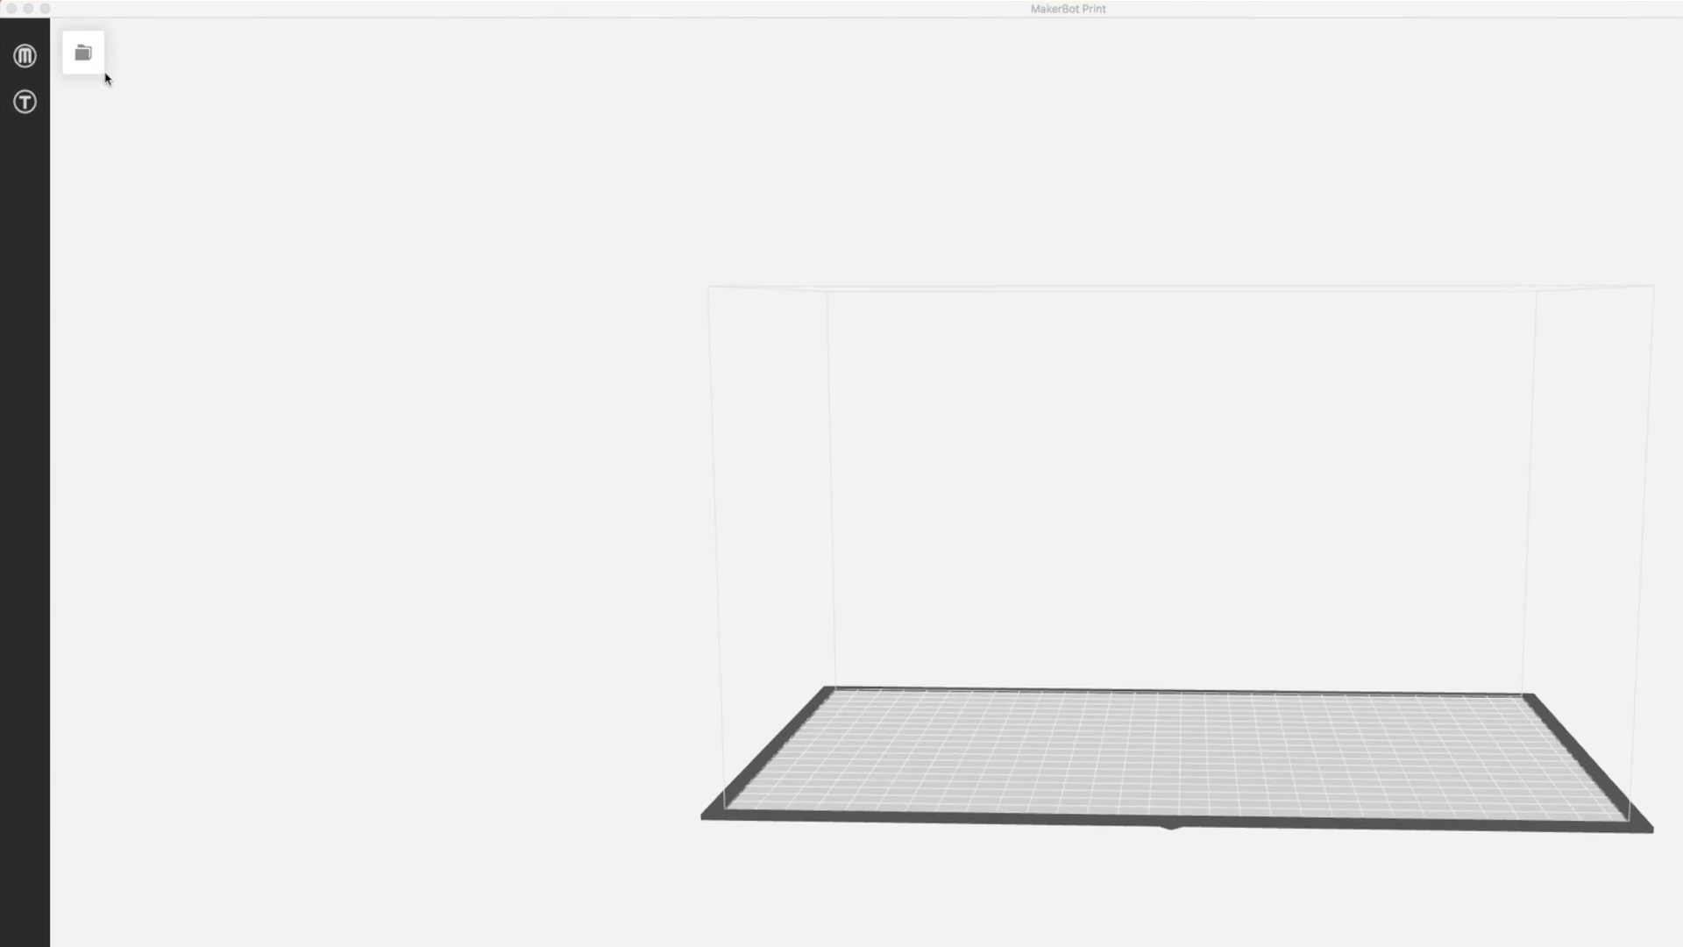
- Add the Museo_A.STL letter model to the project from the file dialog
{"action": "left_click", "coordinate": [83, 53]}
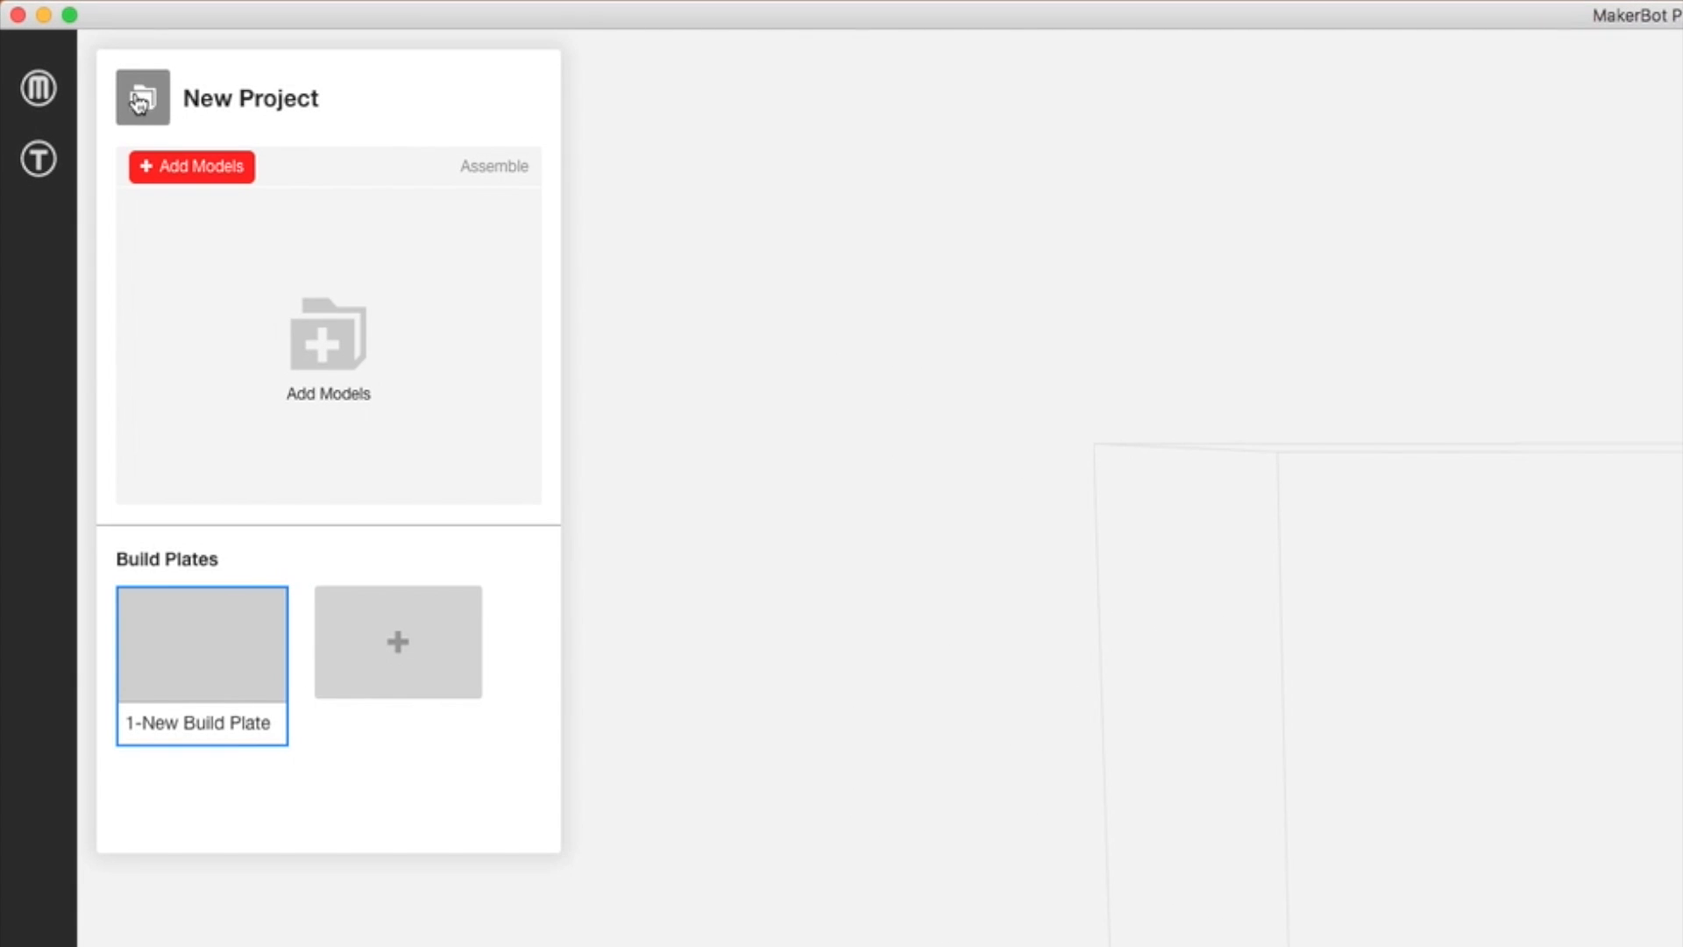
{"action": "left_click", "coordinate": [191, 167]}
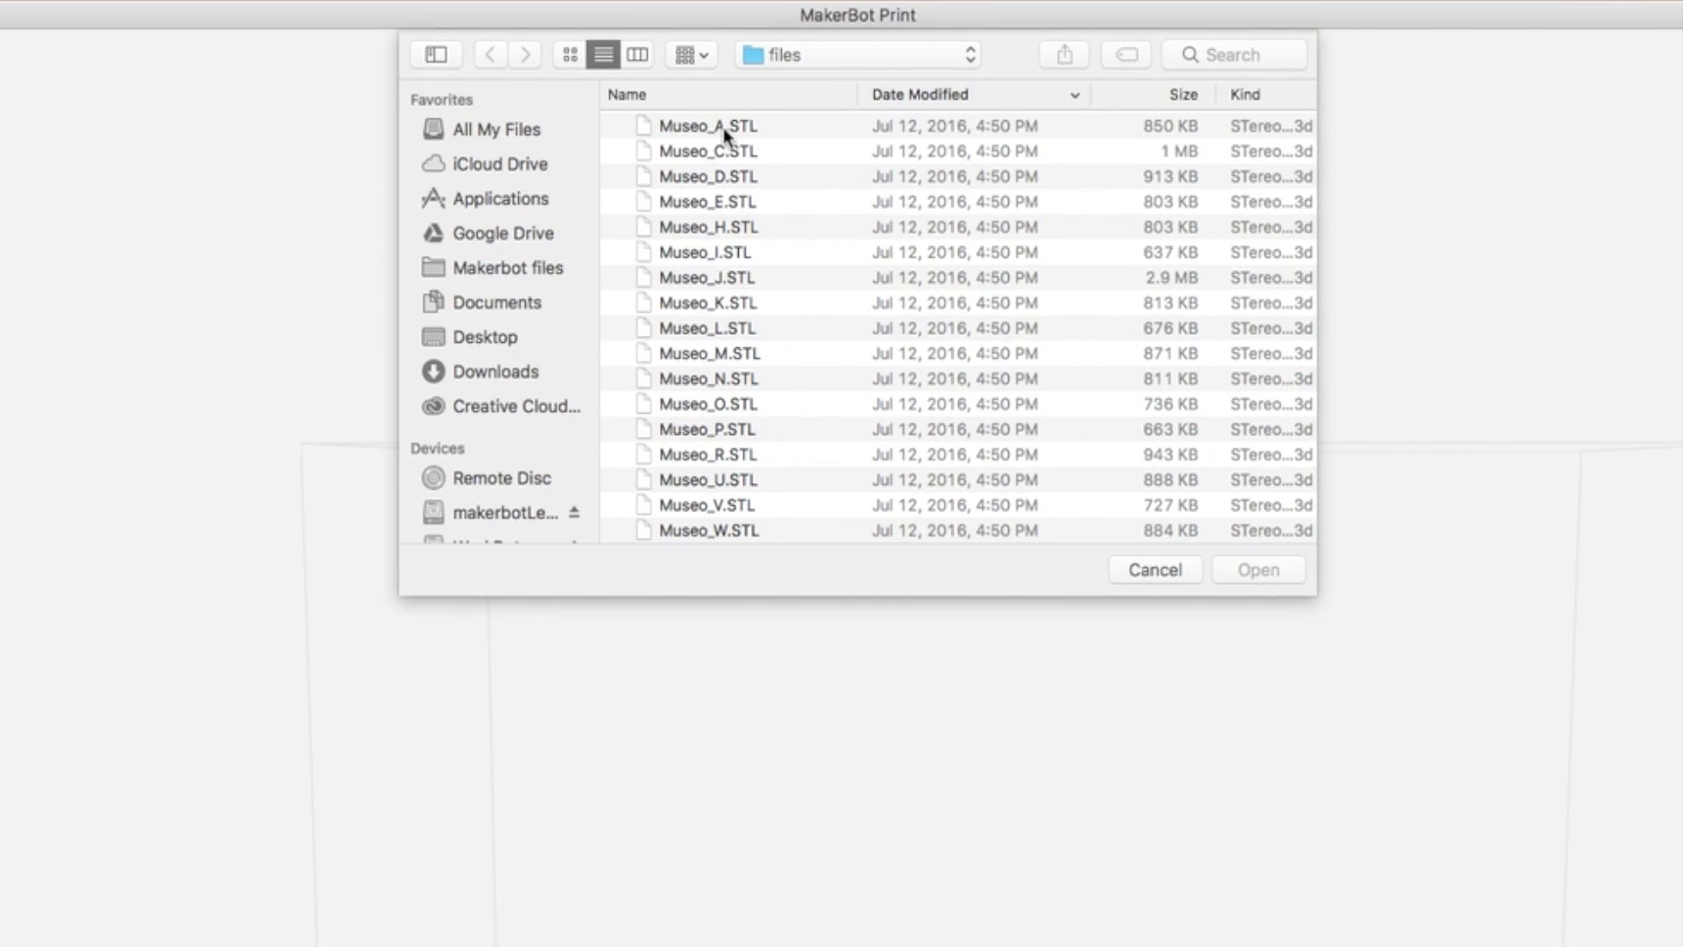
{"action": "left_click", "coordinate": [702, 126]}
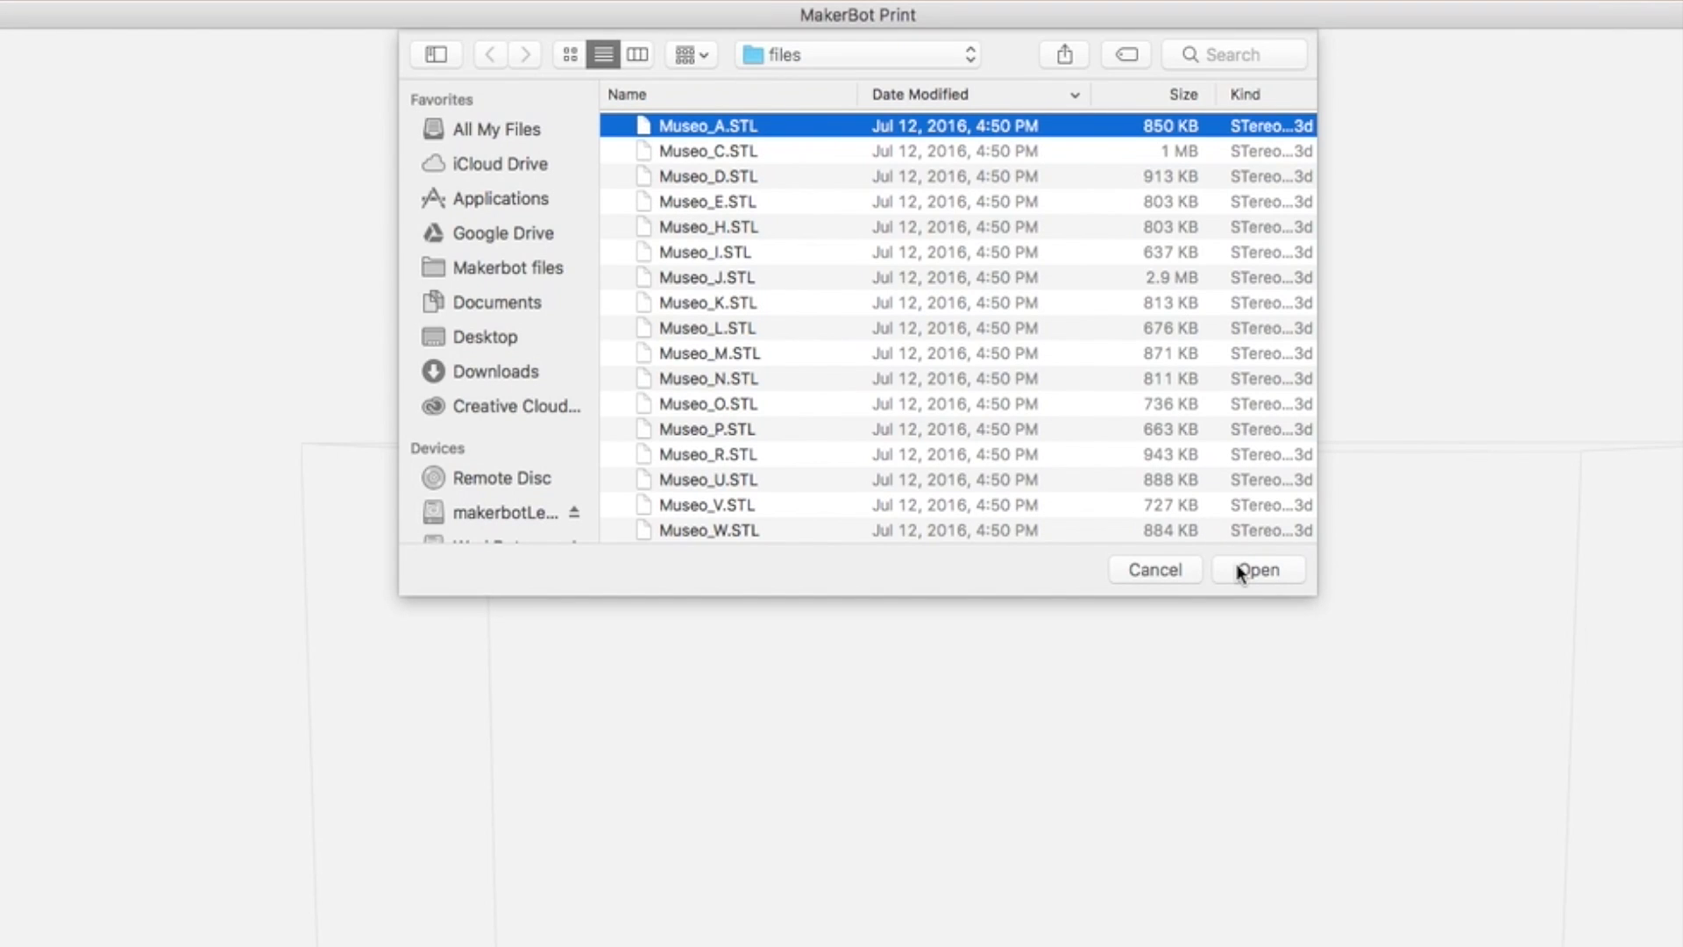
{"action": "left_click", "coordinate": [1258, 569]}
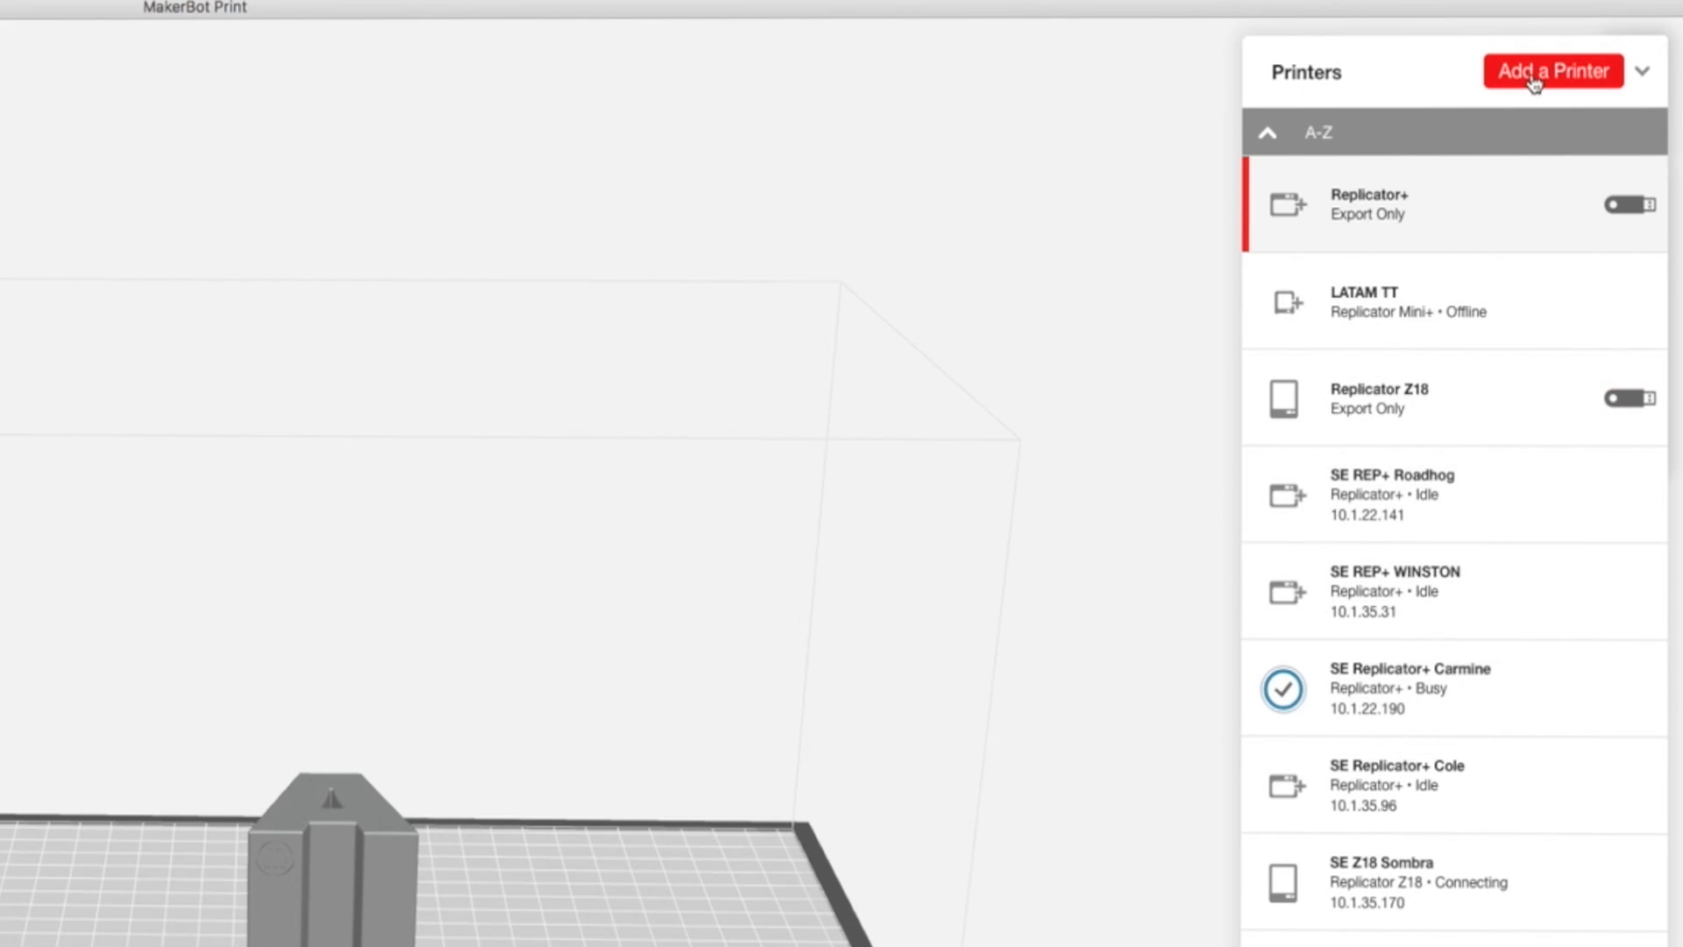
- Start adding an unconnected printer for exporting files
{"action": "left_click", "coordinate": [1553, 71]}
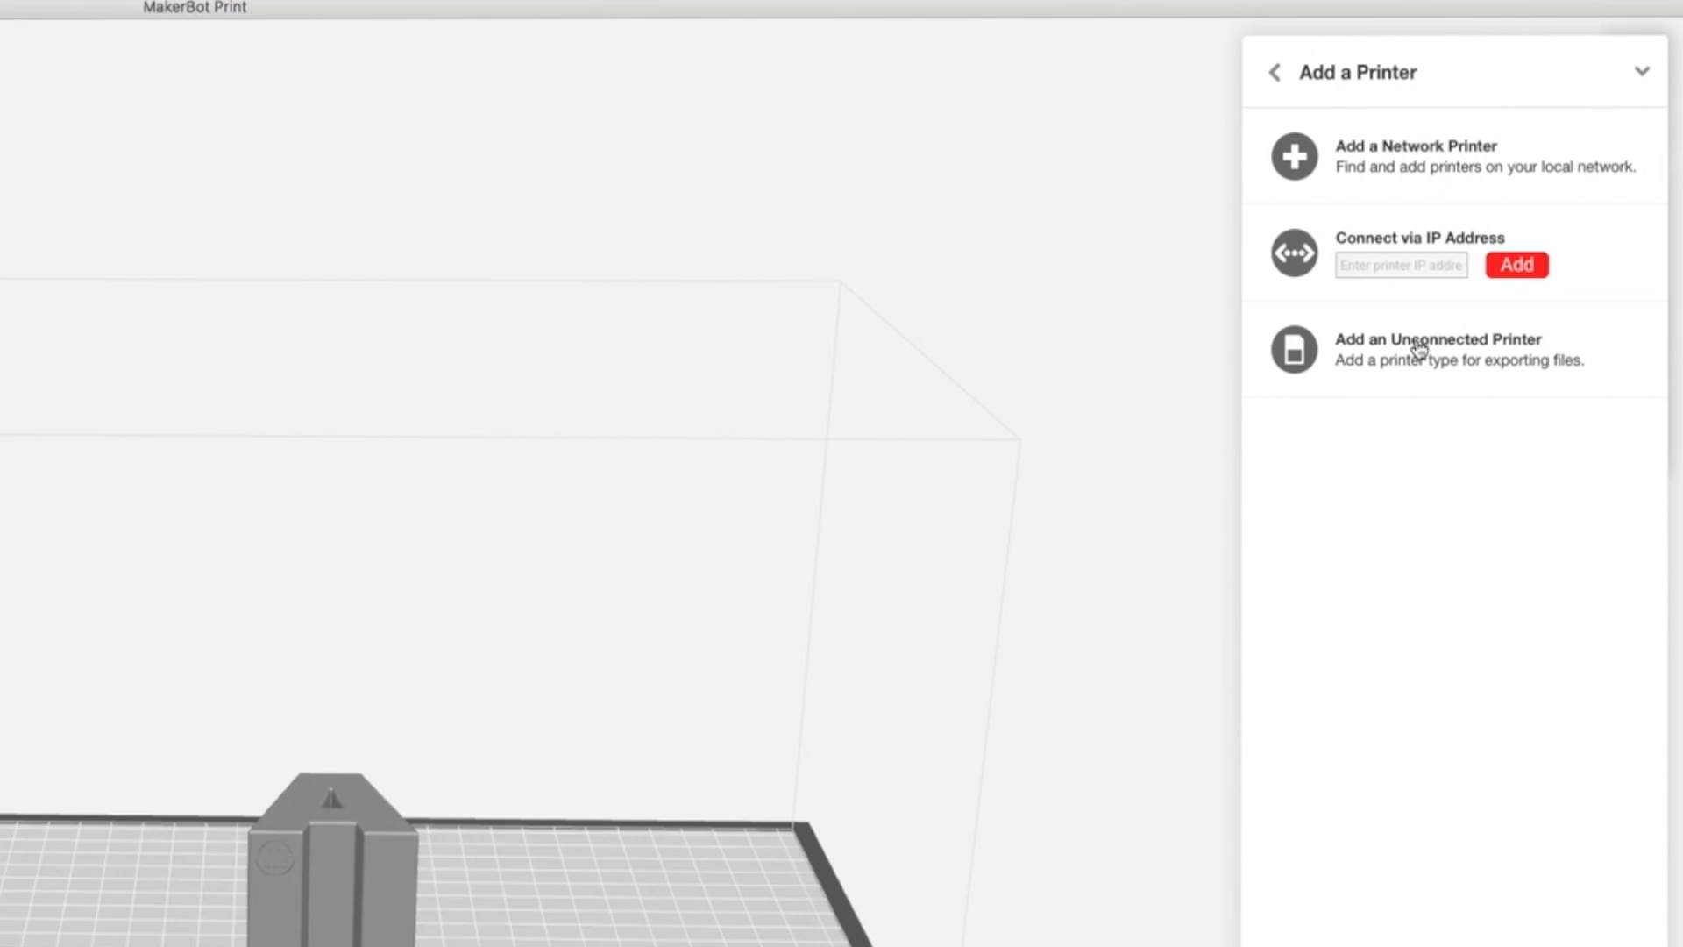
{"action": "left_click", "coordinate": [1419, 348]}
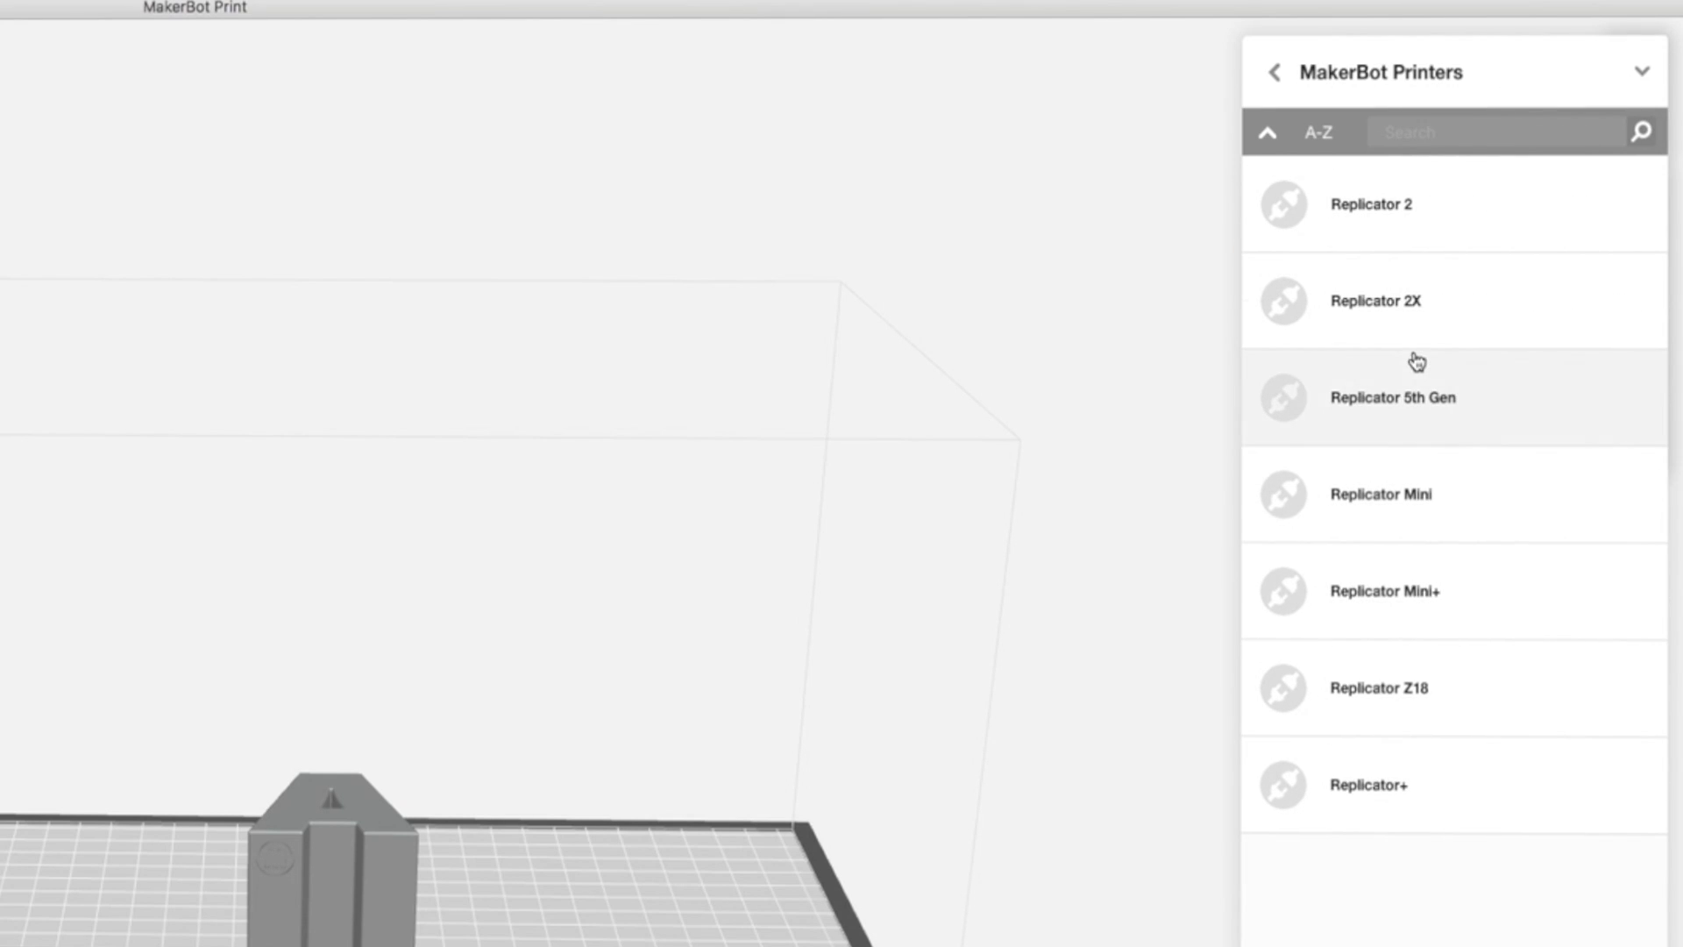
{"action": "mouse_move", "coordinate": [1375, 788]}
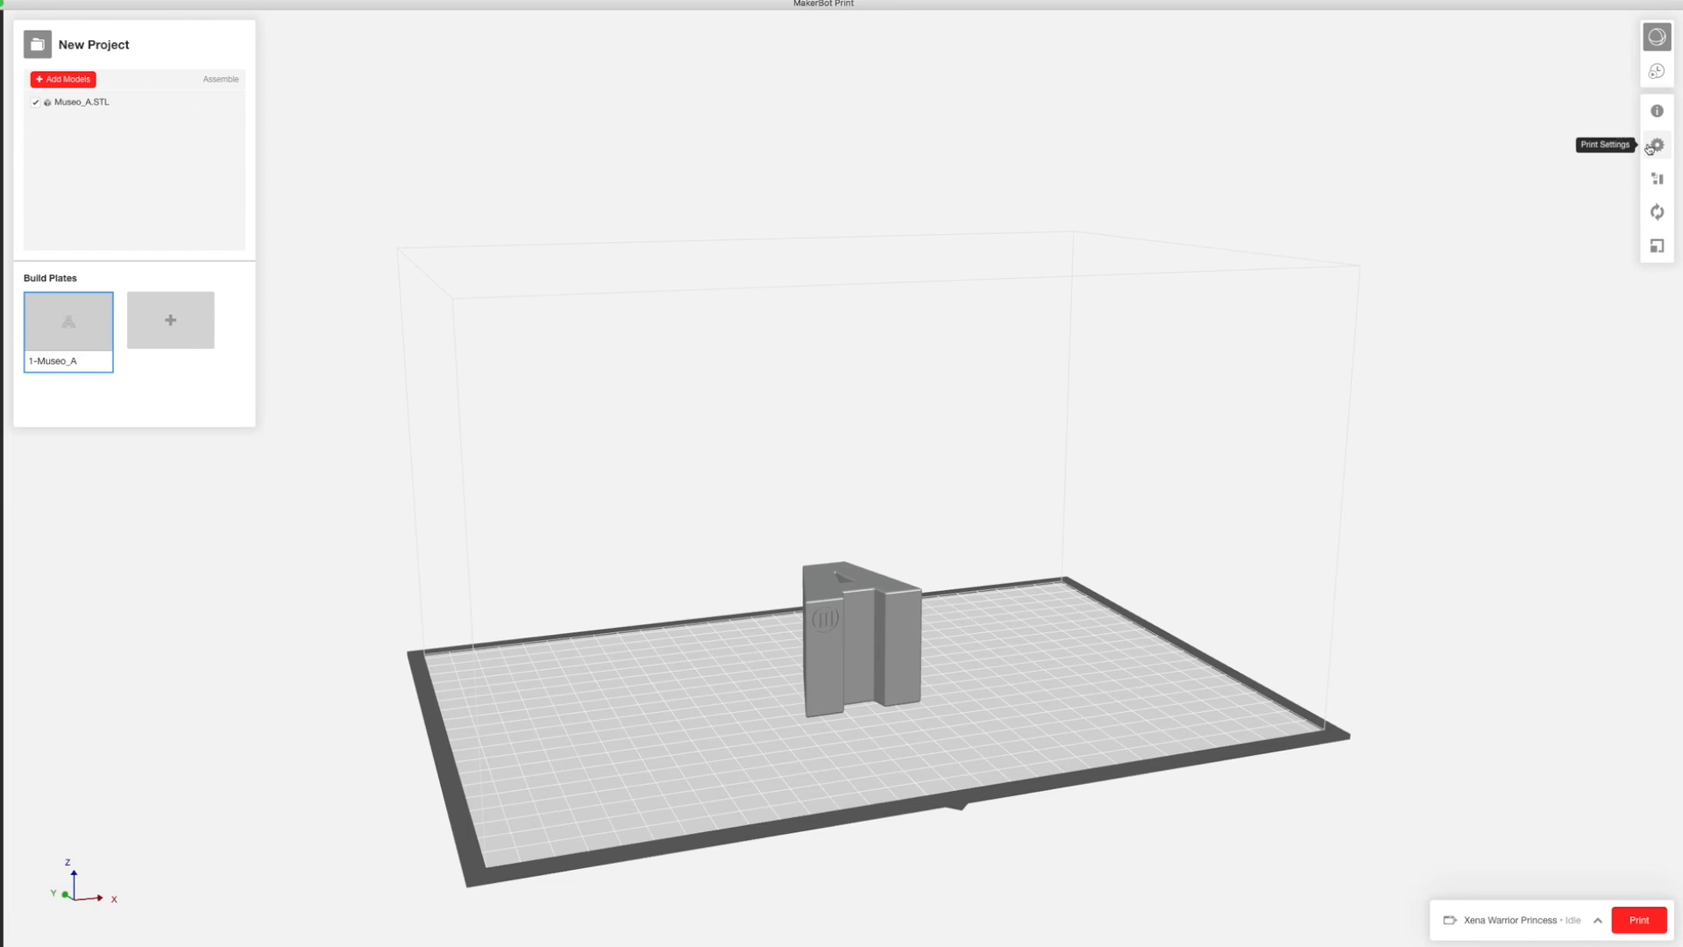
- View the Balanced, Draft and MinFill print modes in Print Settings, keeping Balanced
{"action": "left_click", "coordinate": [1656, 136]}
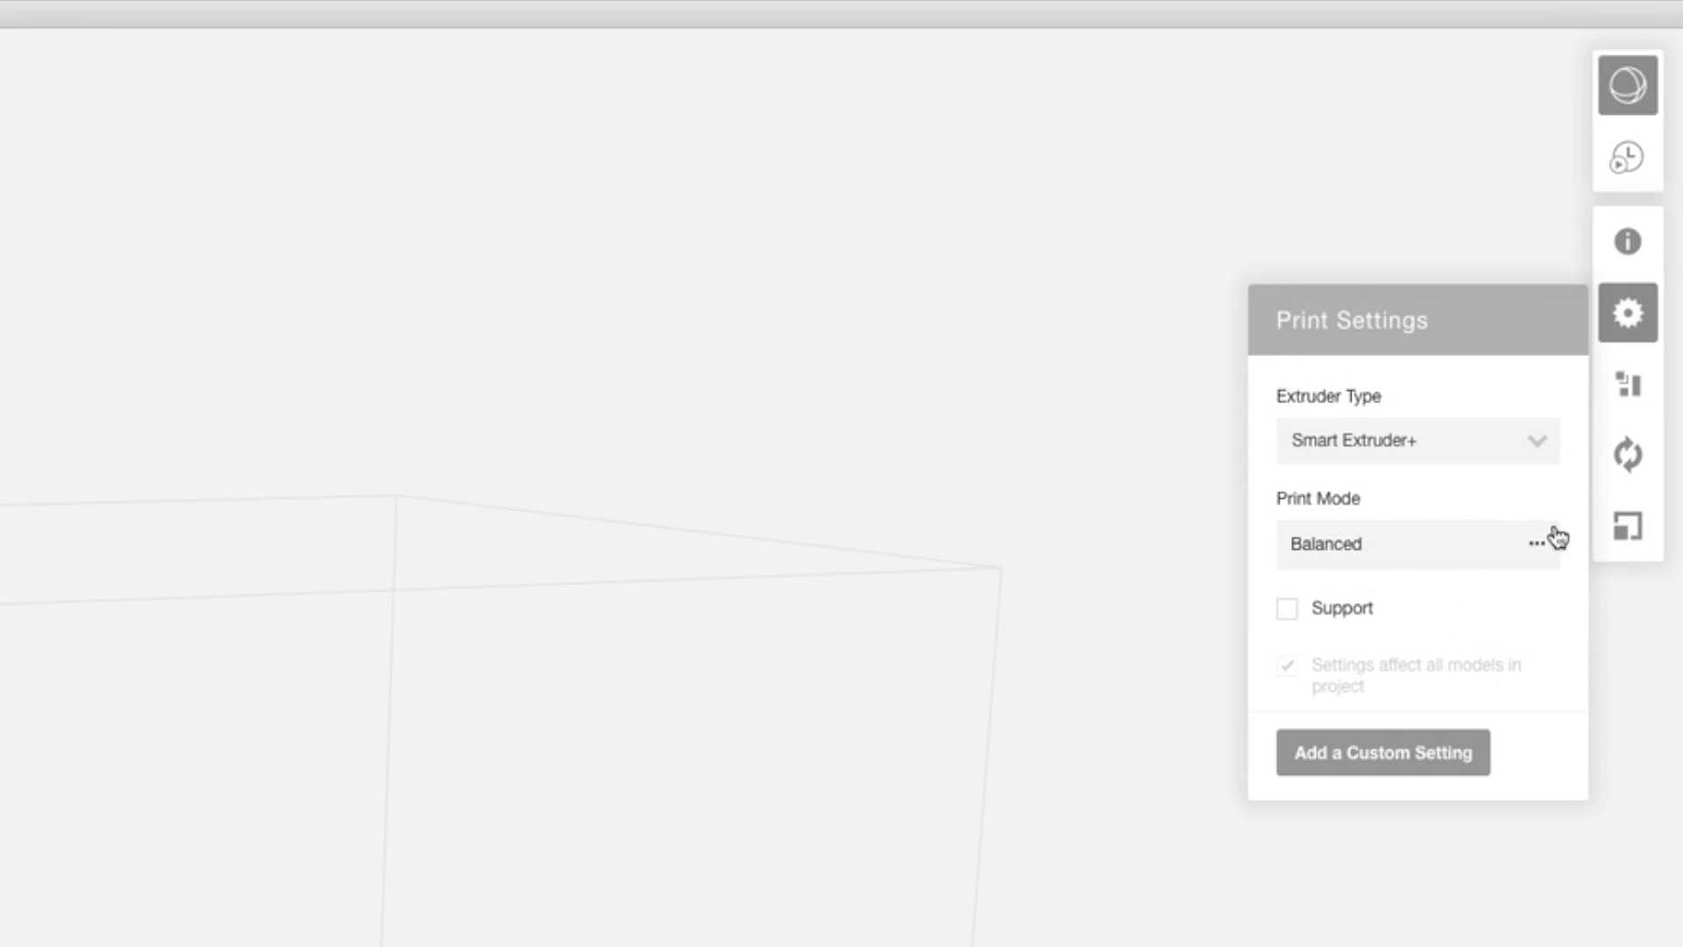
{"action": "left_click", "coordinate": [1538, 543]}
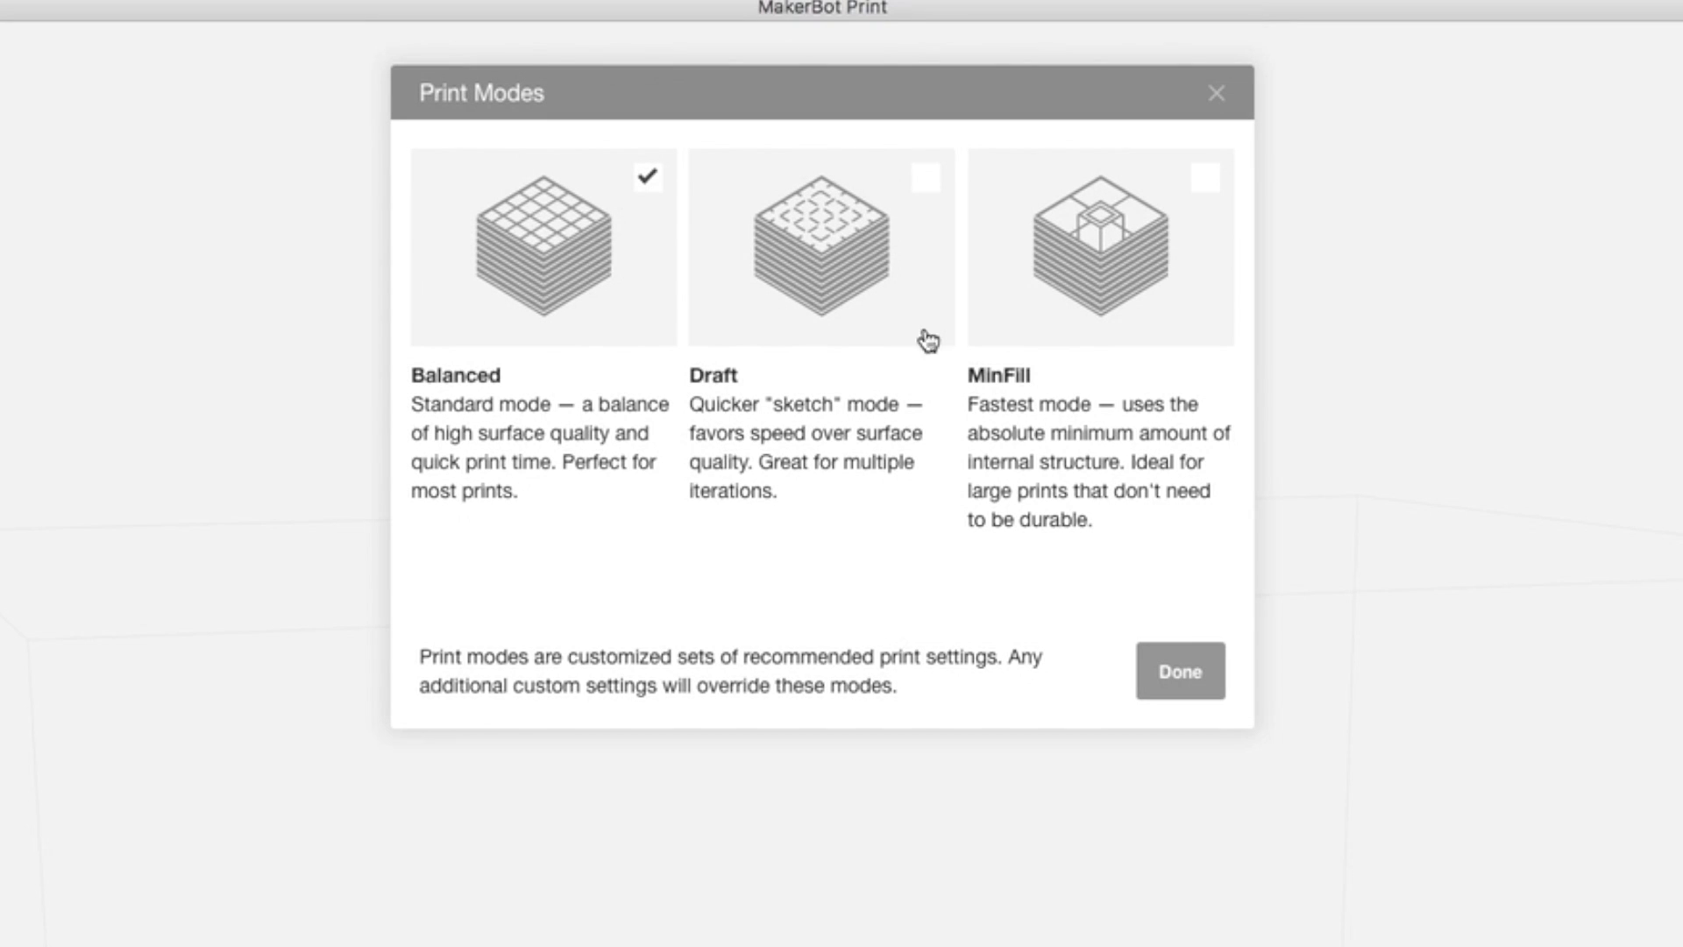
{"action": "mouse_move", "coordinate": [833, 248]}
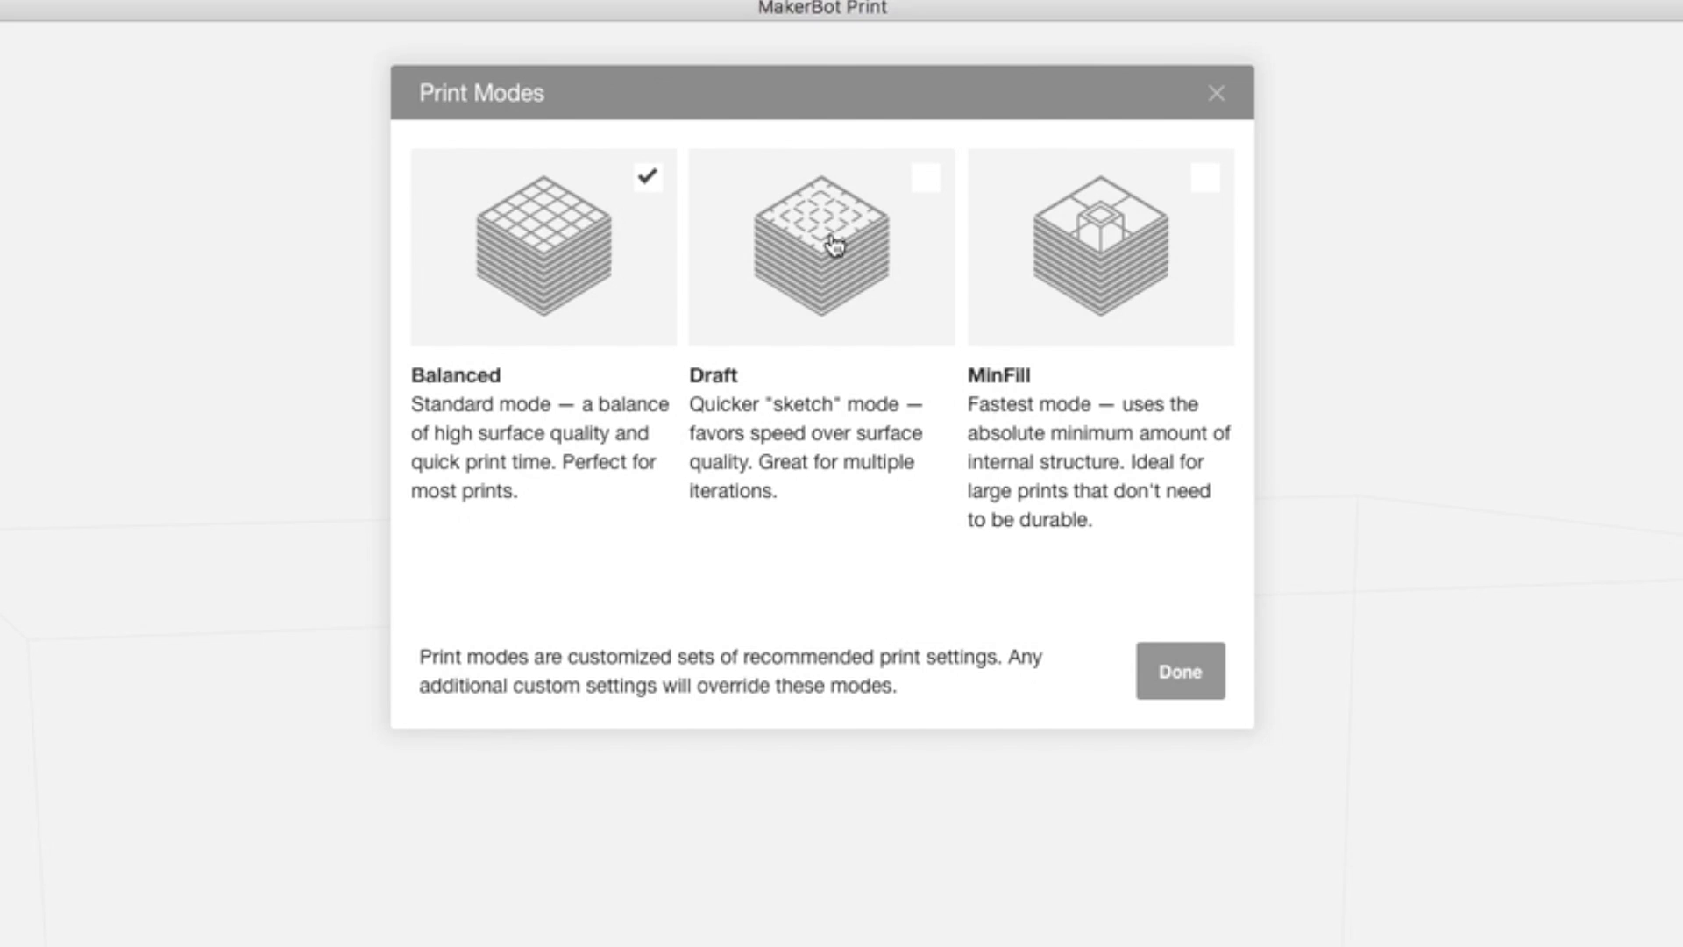
{"action": "mouse_move", "coordinate": [1202, 609]}
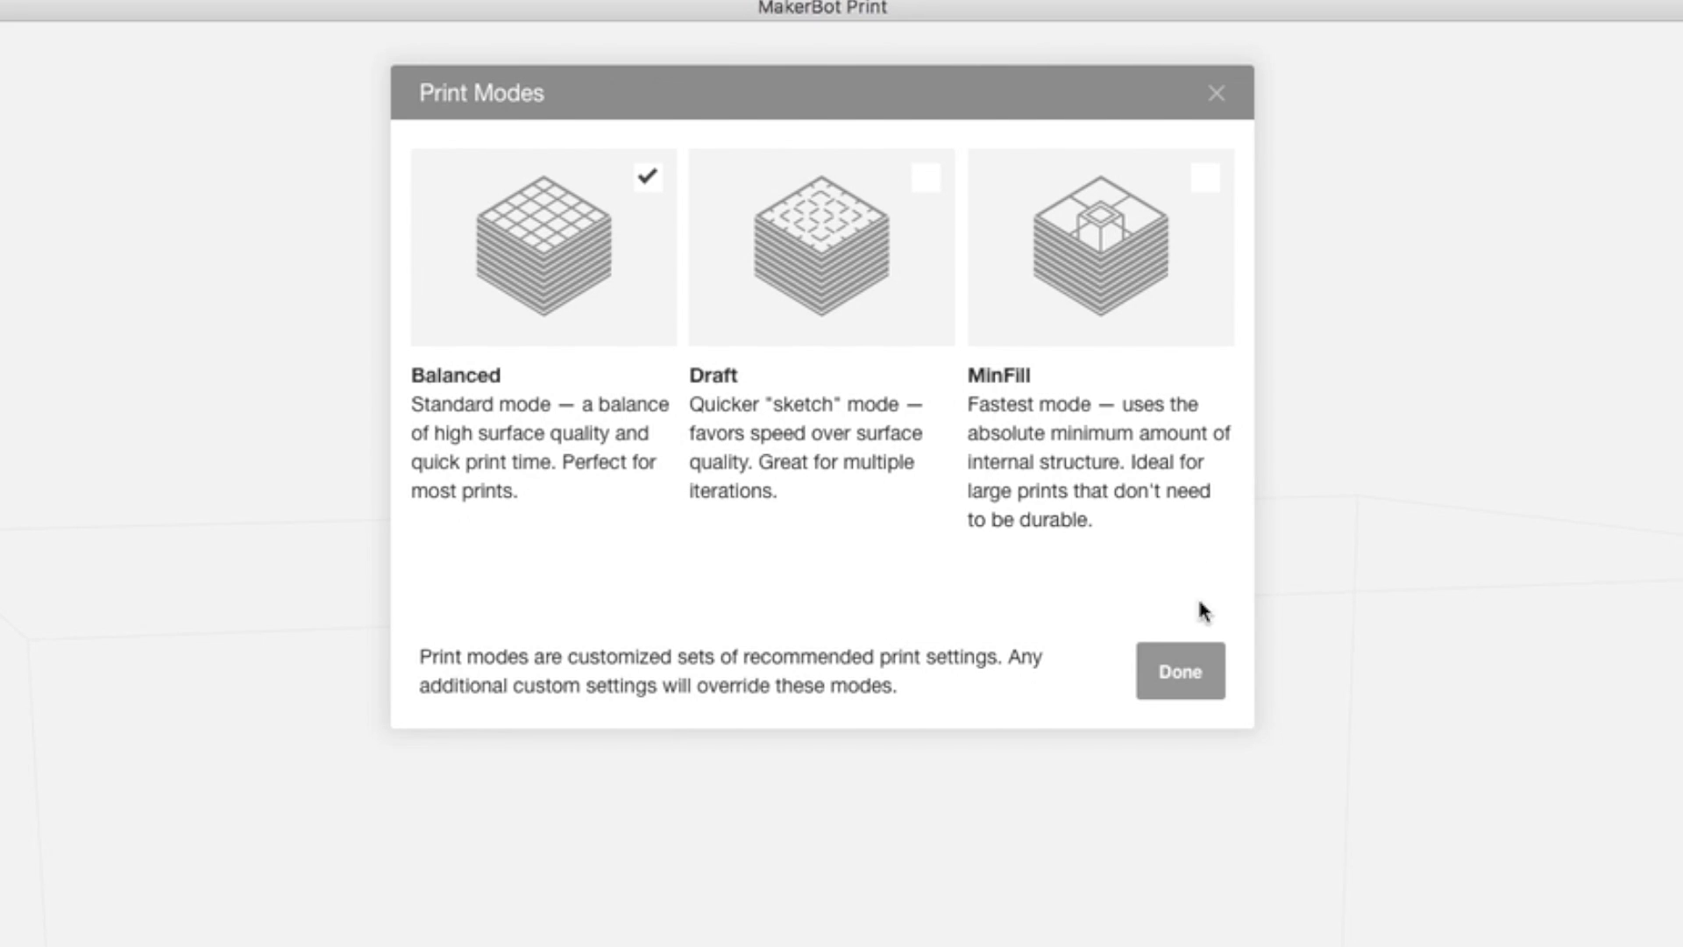
{"action": "left_click", "coordinate": [1180, 669]}
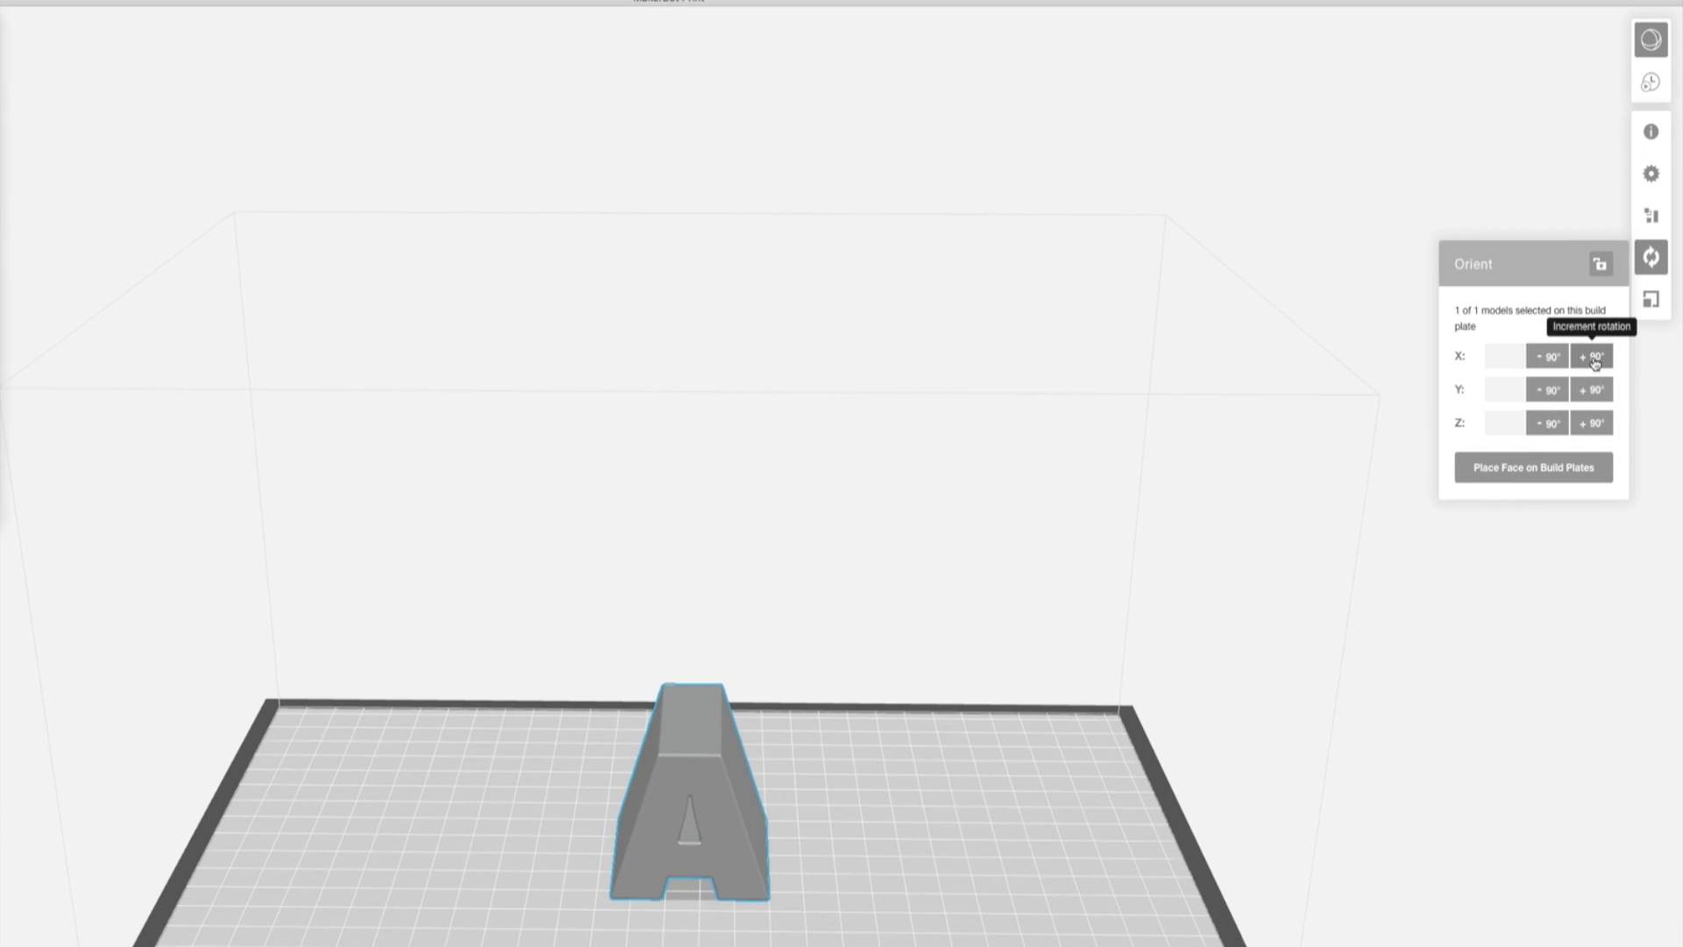
{"action": "mouse_move", "coordinate": [755, 933]}
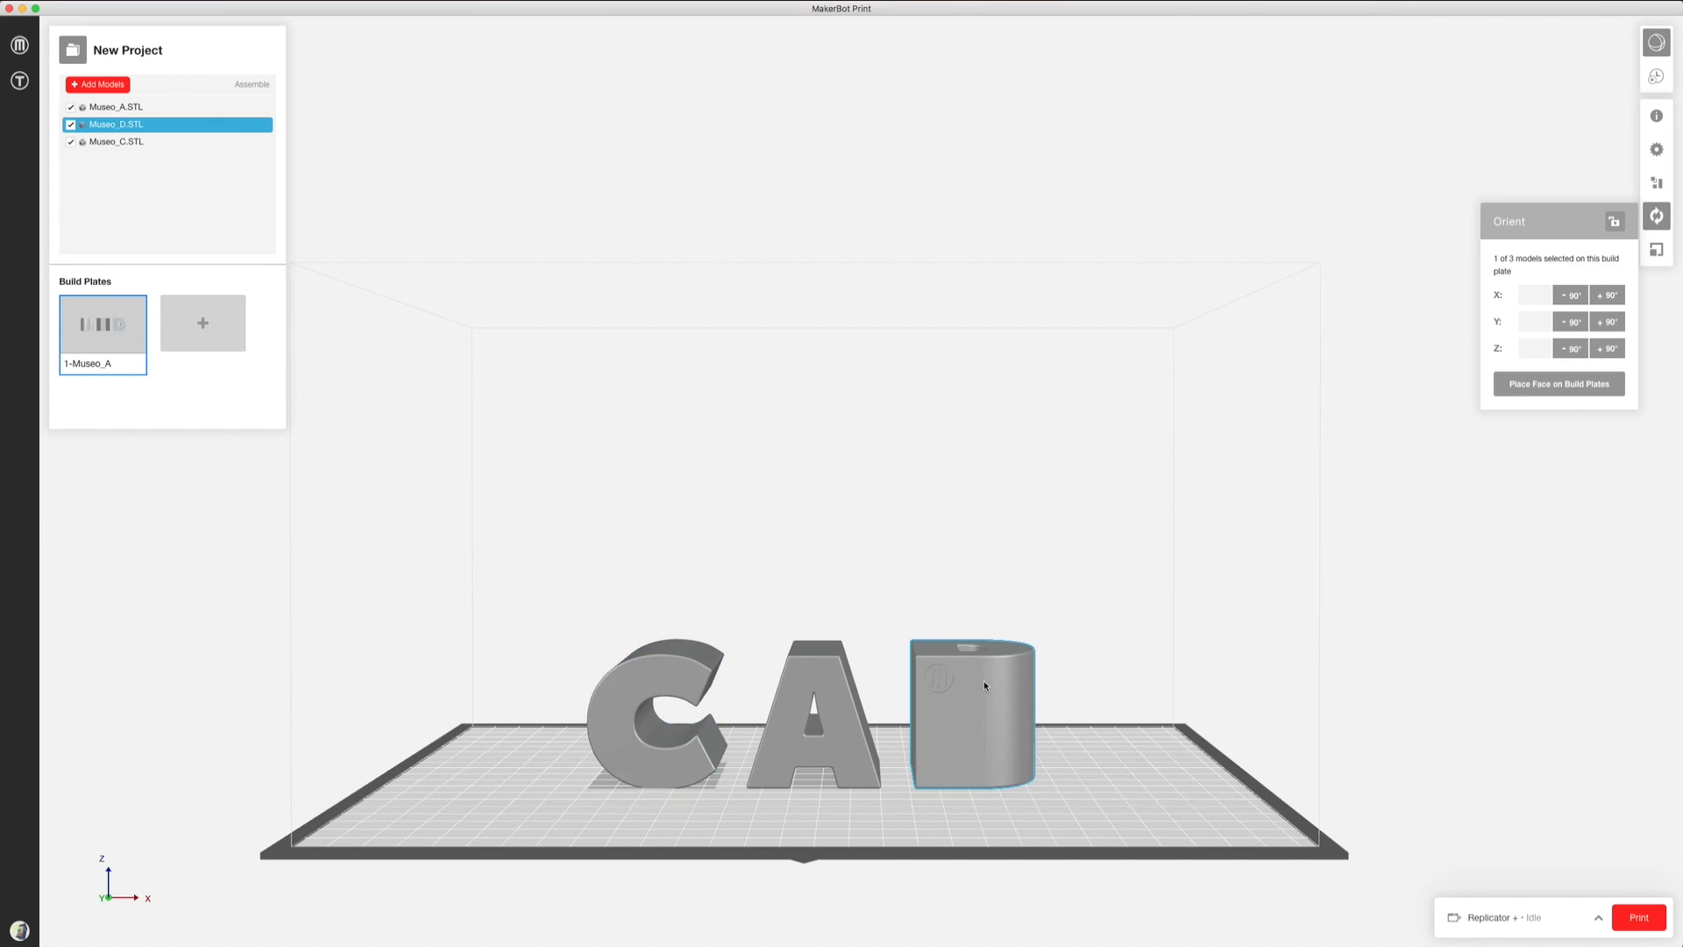
- Rotate the D upright by +90° and send the CAD plate to print
{"action": "left_click", "coordinate": [1609, 322]}
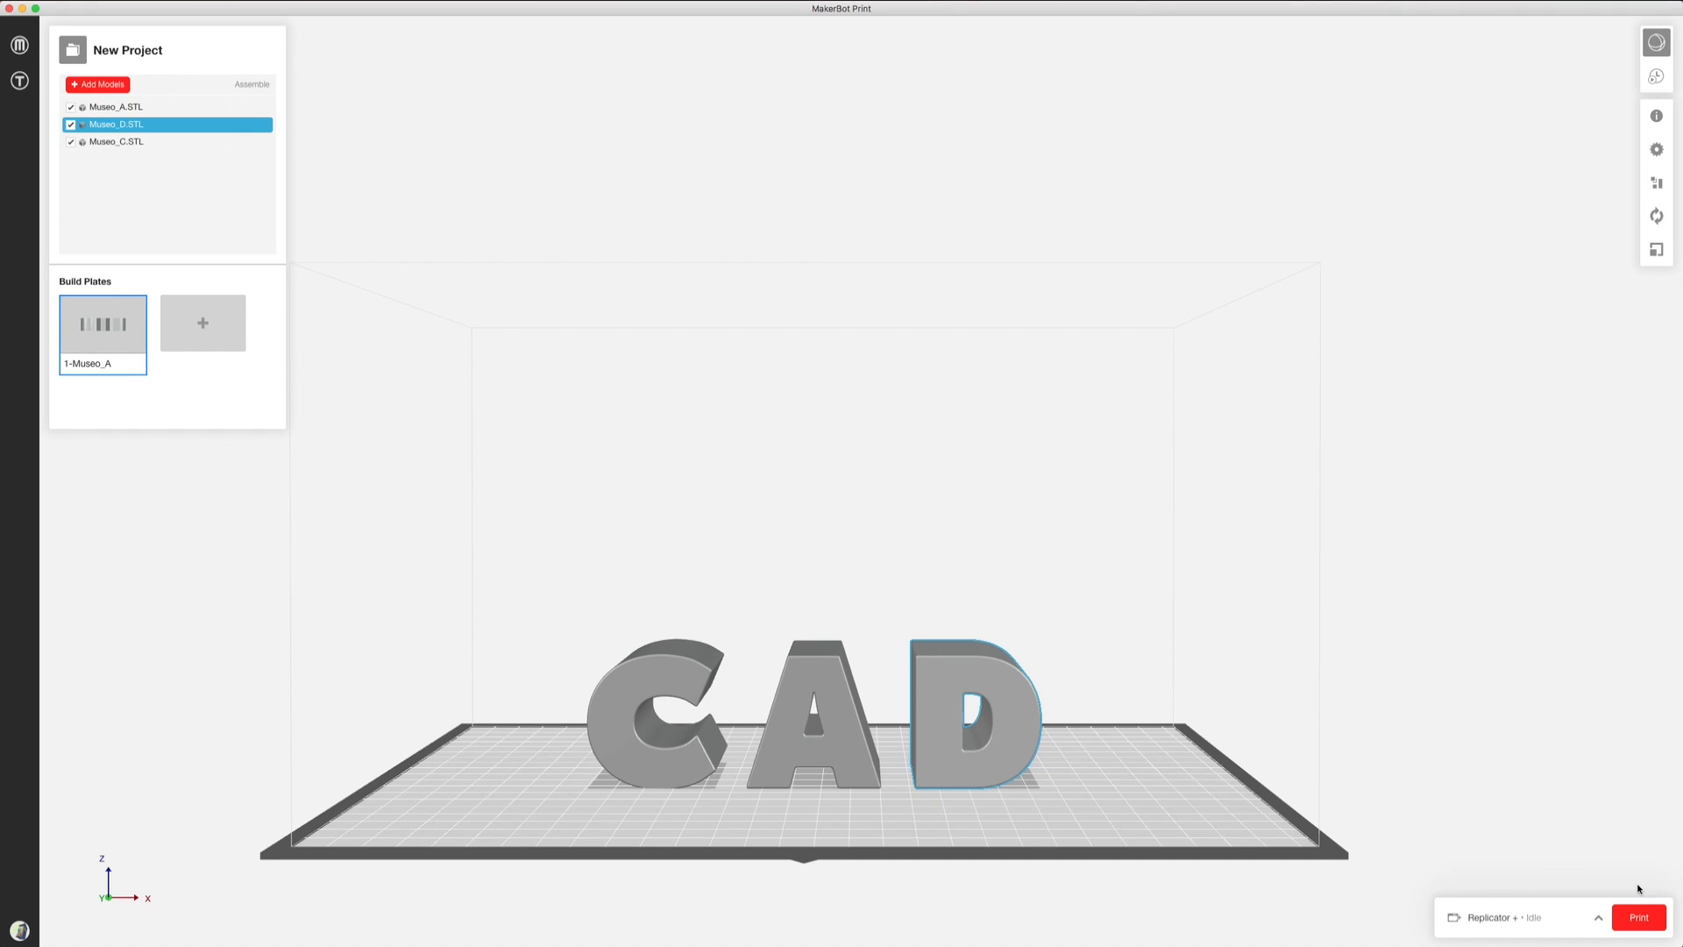
{"action": "left_click", "coordinate": [1639, 918]}
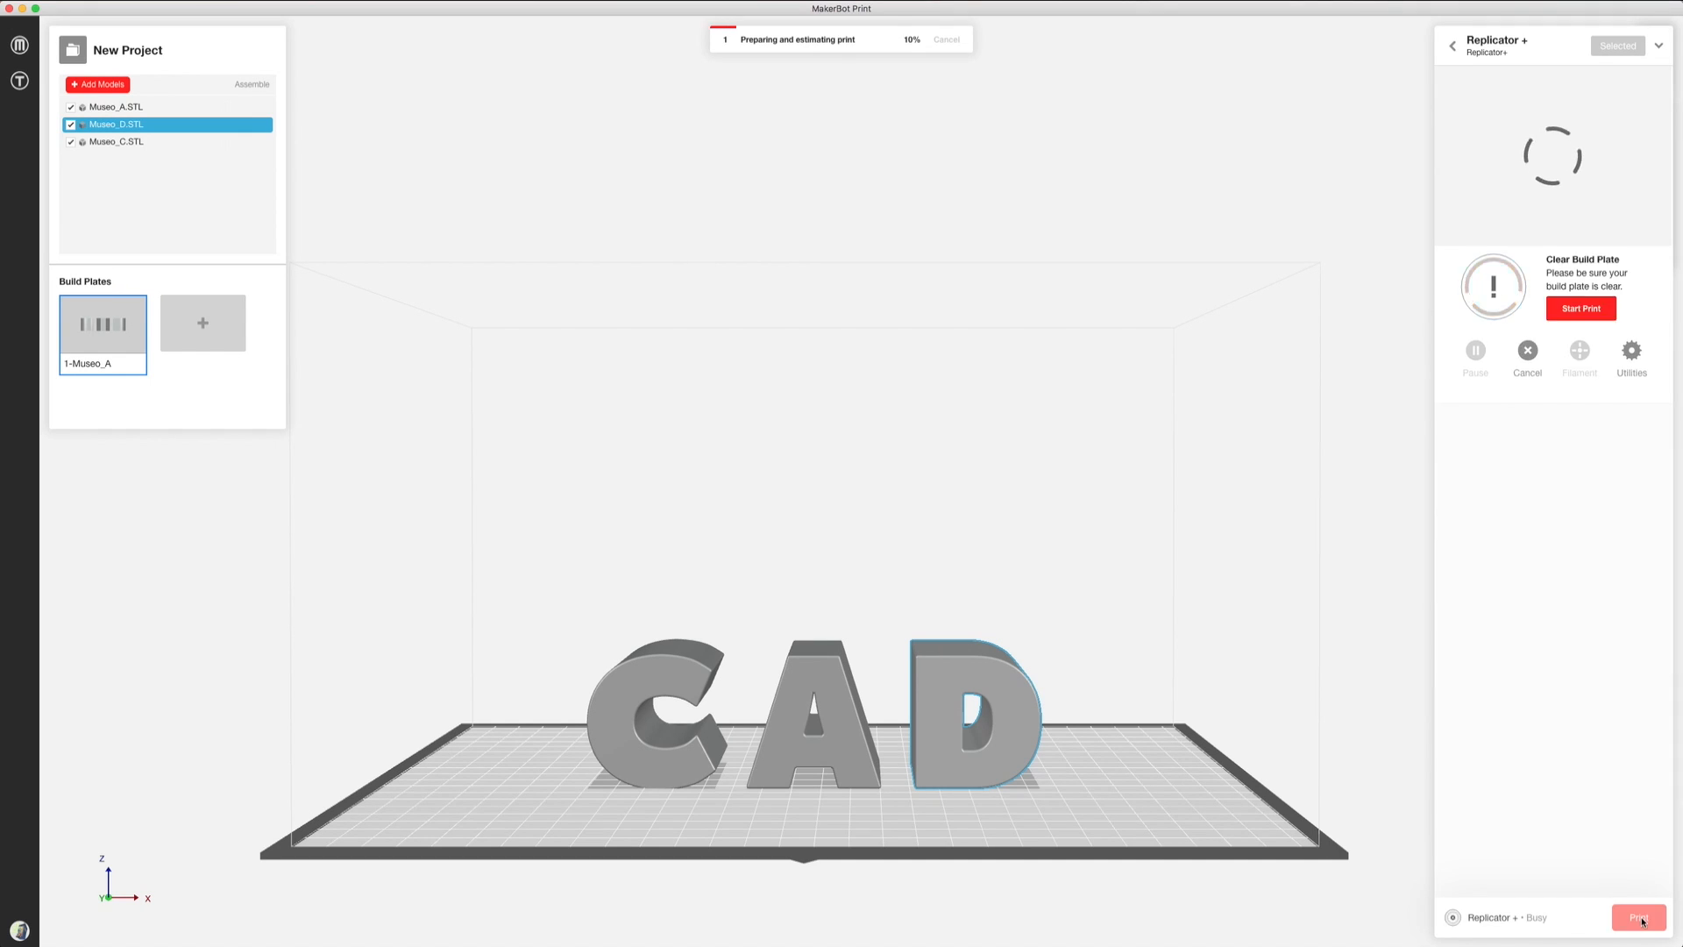